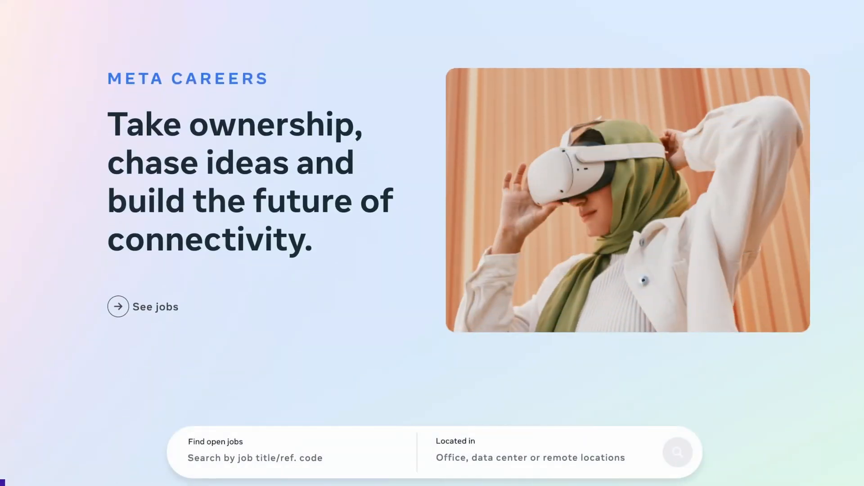
{"action": "scroll", "scroll_direction": "down", "scroll_amount": 3}
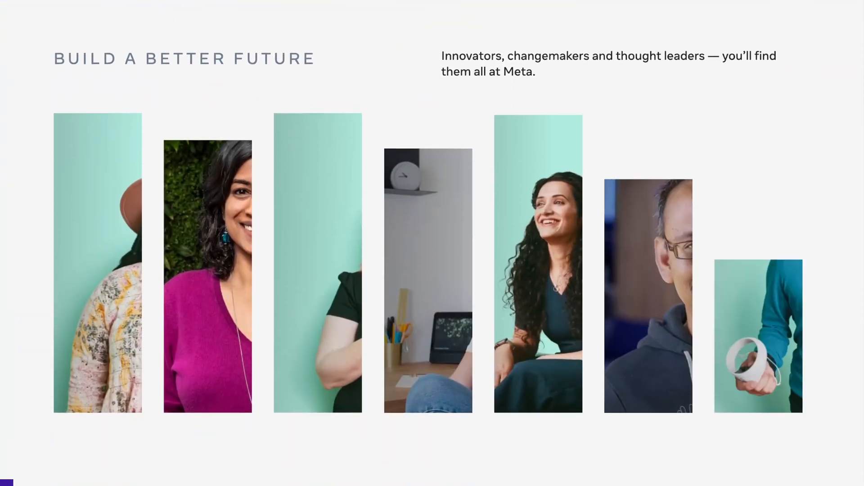